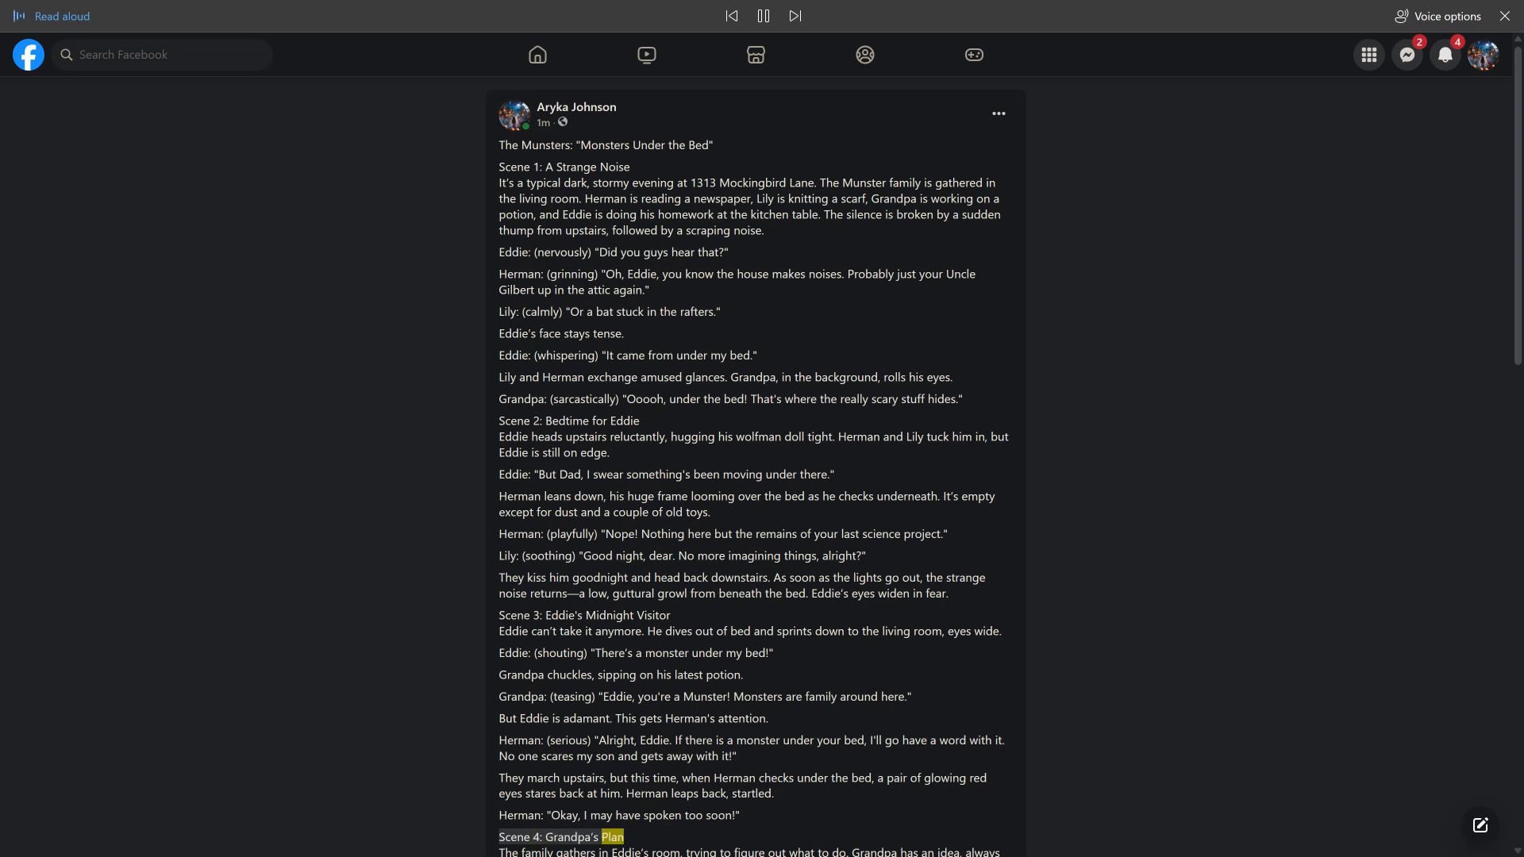
scroll(down, 3)
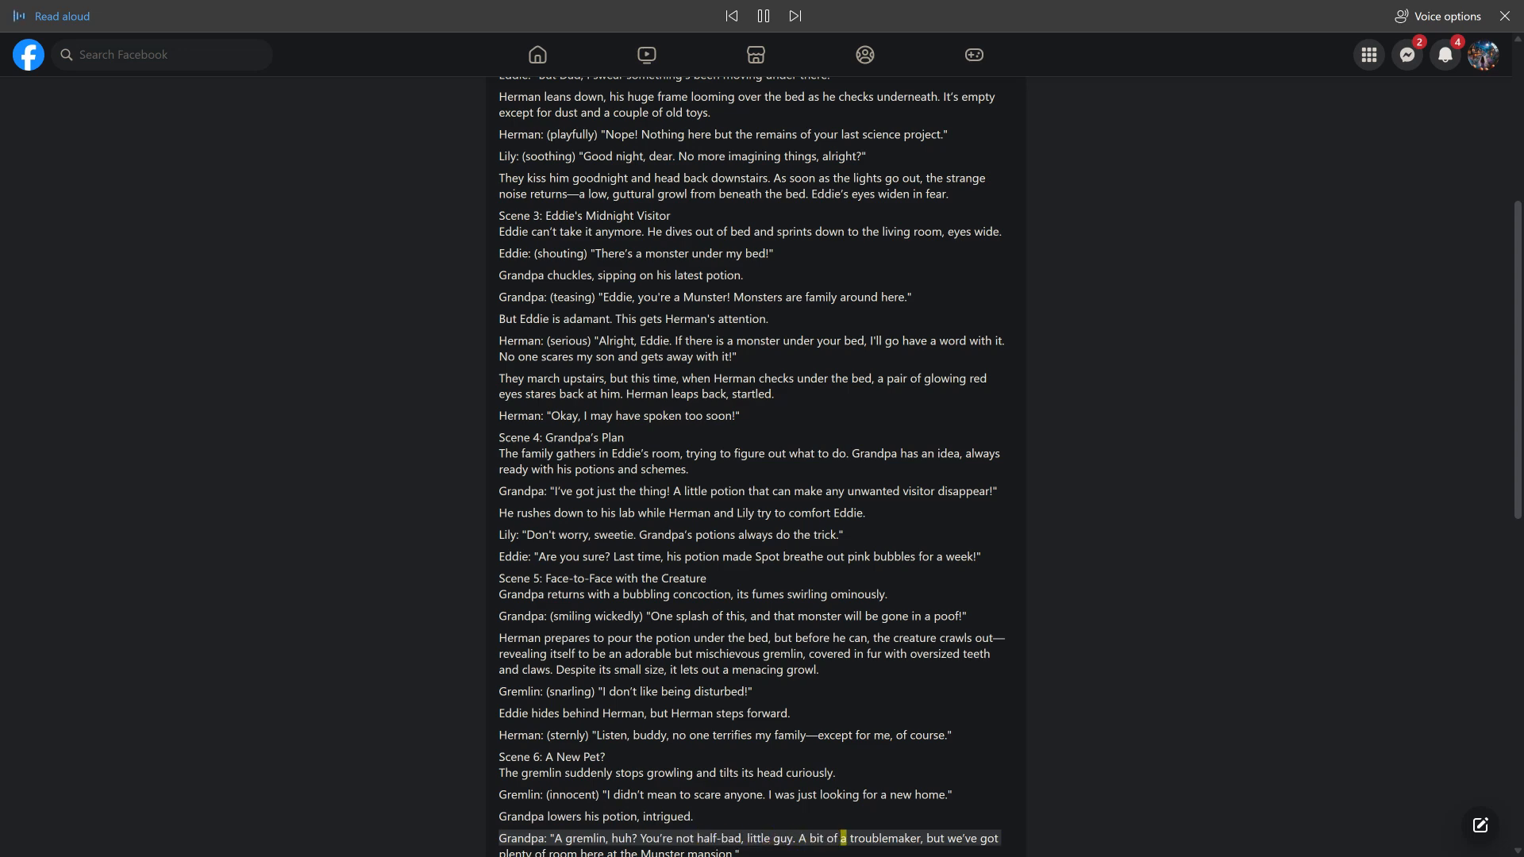
scroll(down, 3)
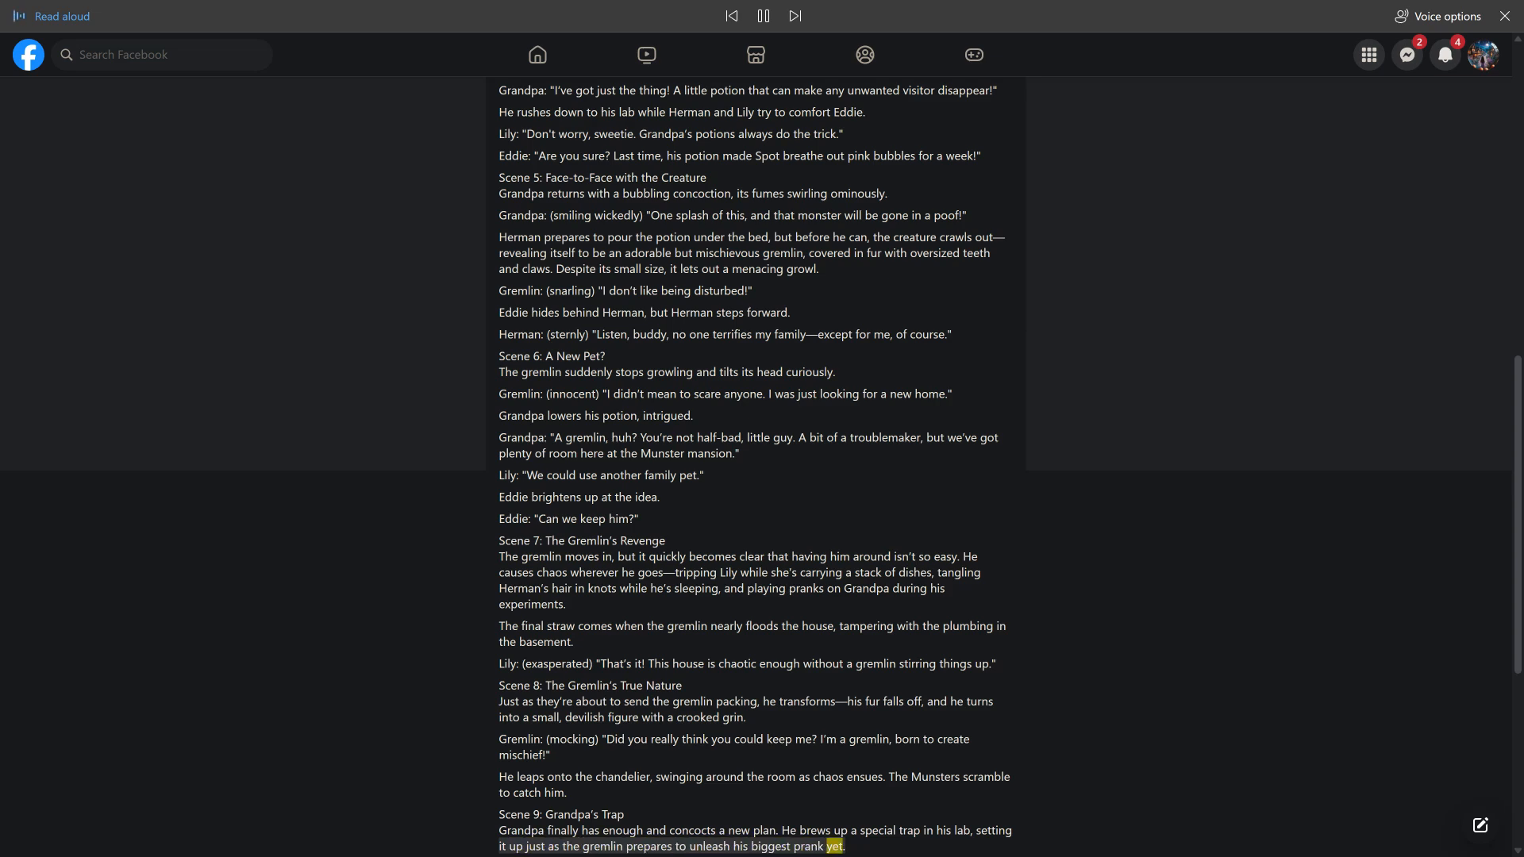
scroll(down, 3)
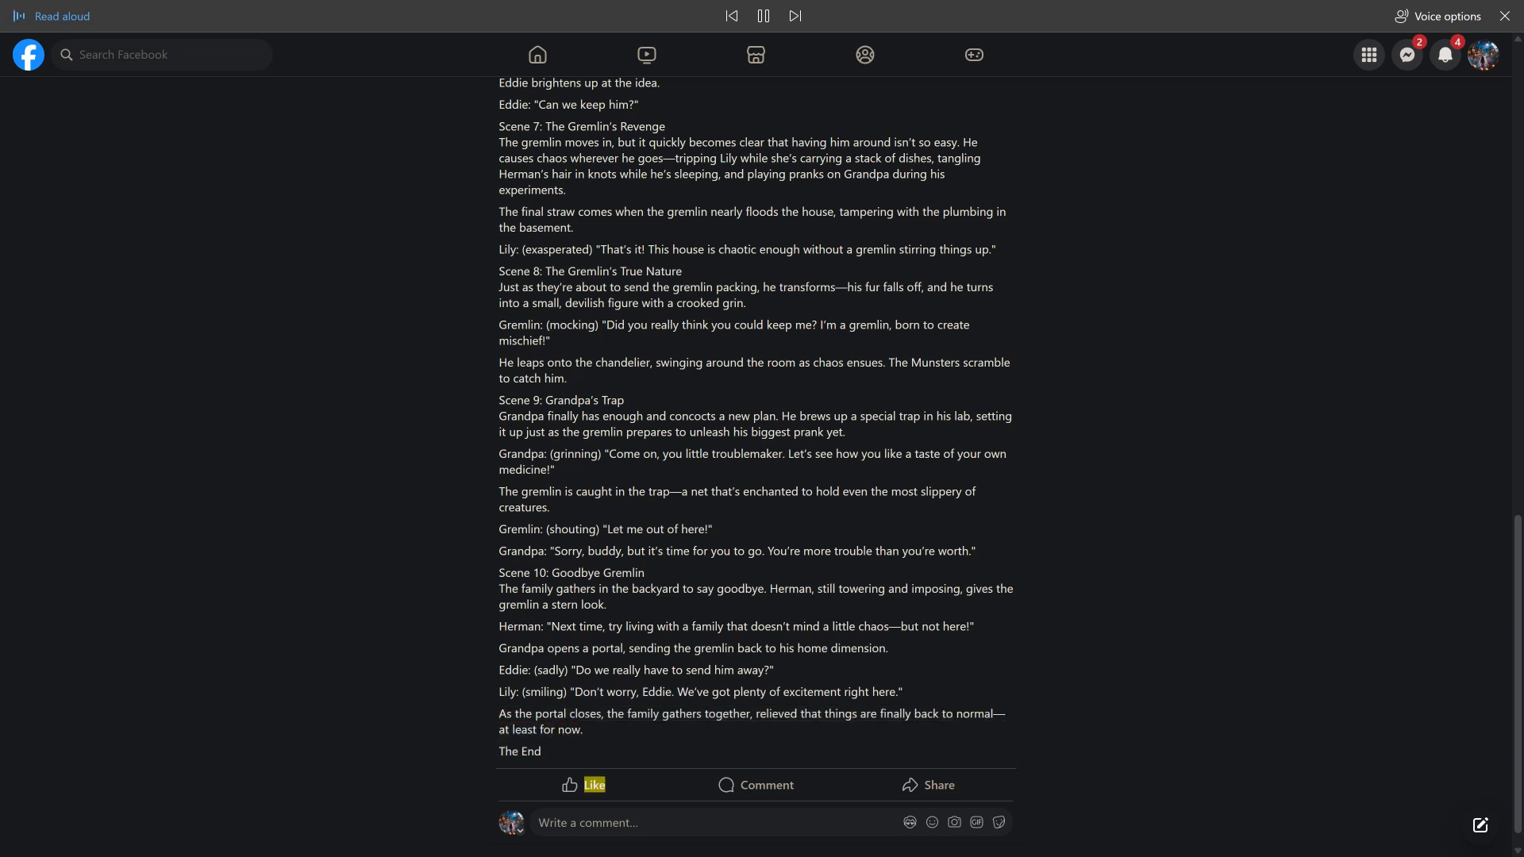
mouse_move(938, 784)
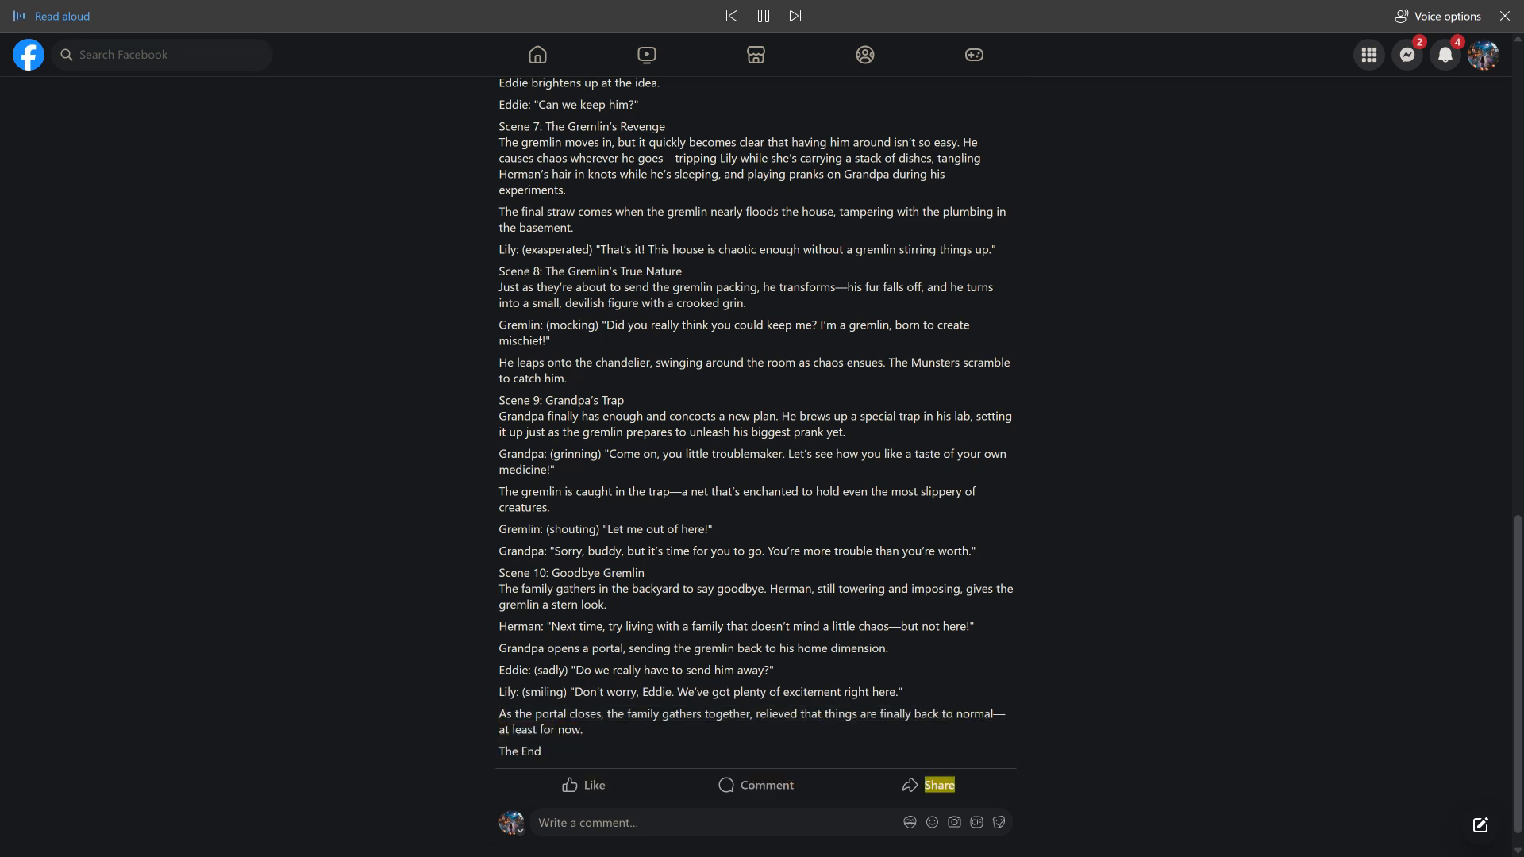